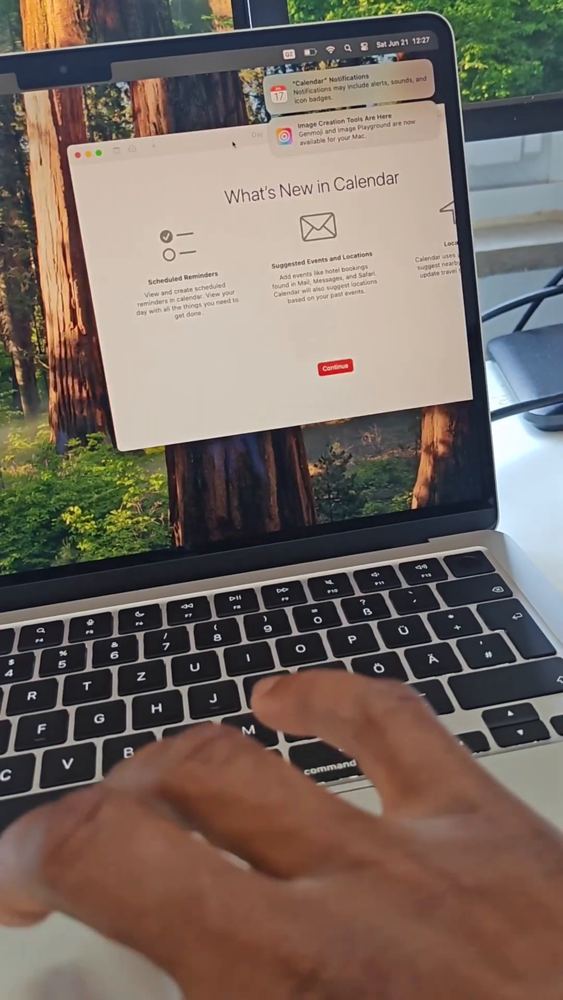
# - Dismiss Calendar's What's New welcome window, returning to the desktop with notifications visible
pyautogui.click(333, 367)
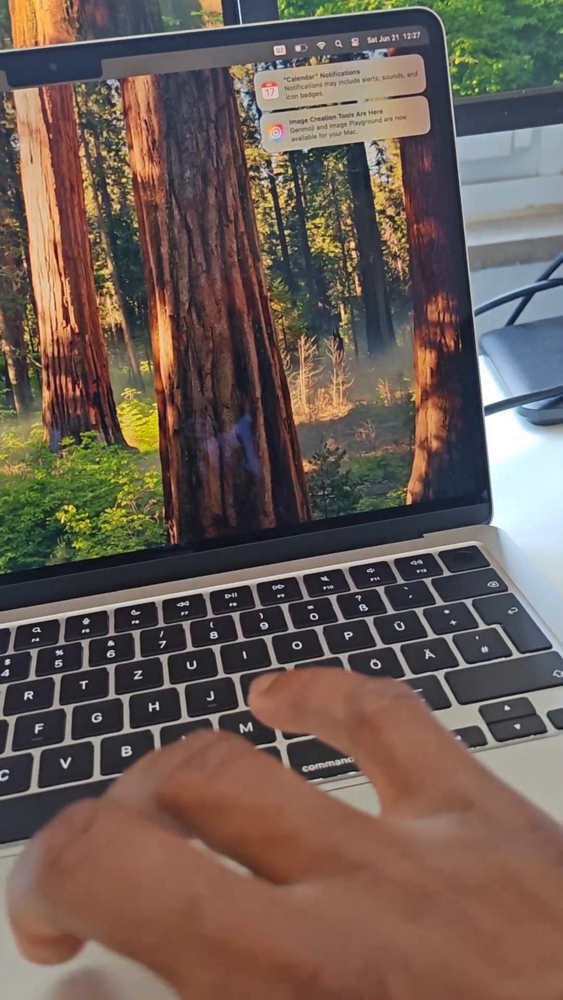